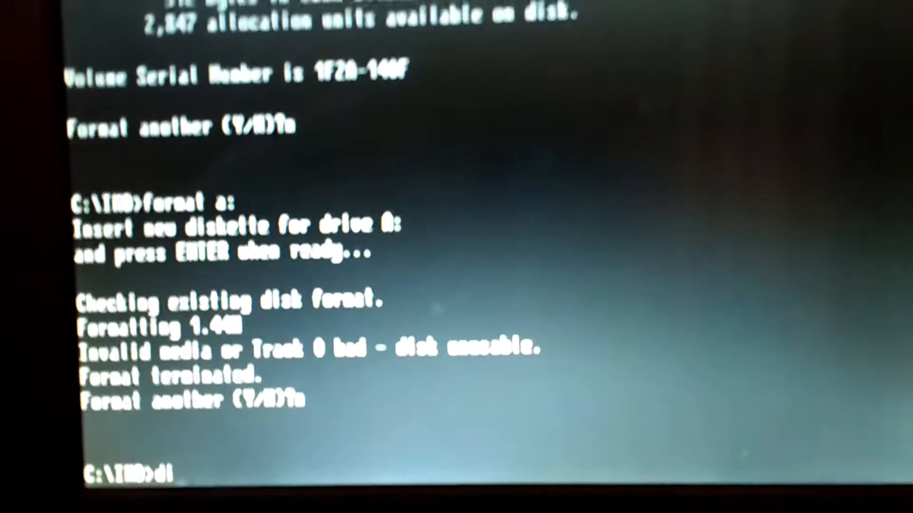
List the C:\IMD folder in wide format with dir /w
text(dir /w)
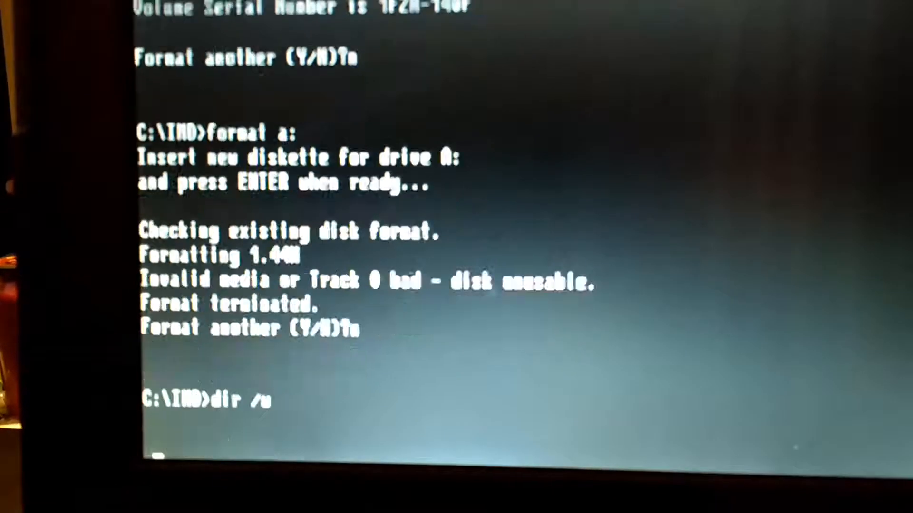
key(Return)
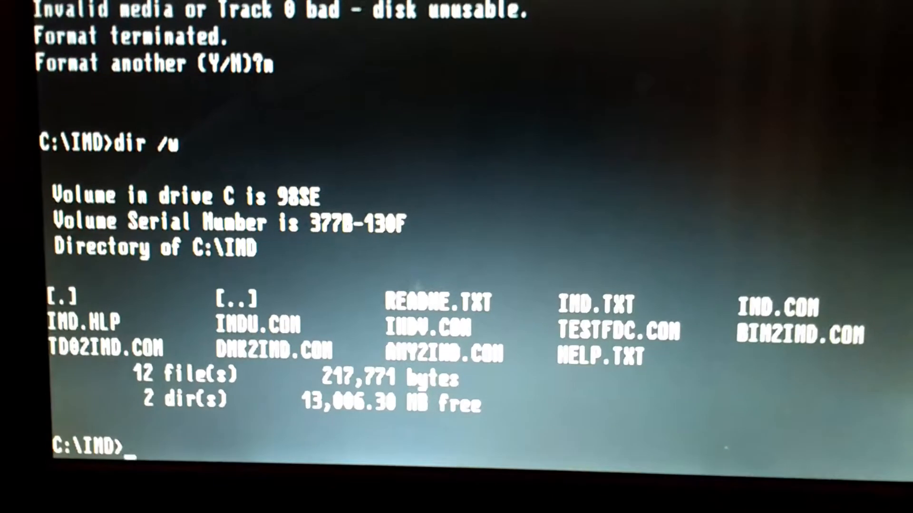
Run TESTFDC to get the controller report showing the 500 kbps tests passed
text(testfd)
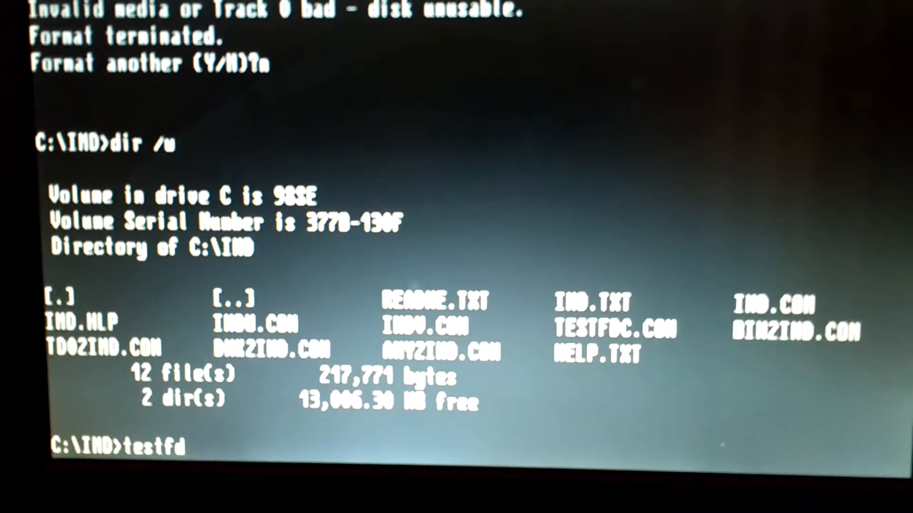
text(c a)
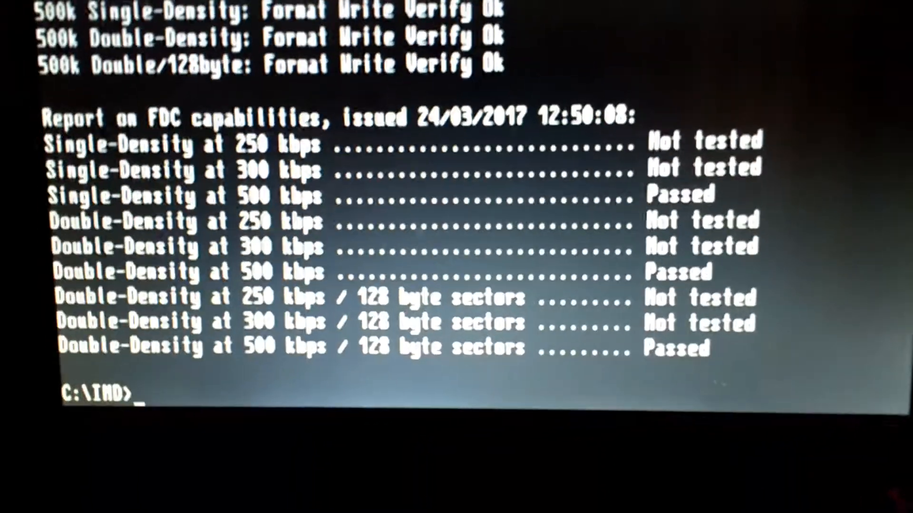
Enter format a: to reformat the repaired floppy in drive A
text(format a)
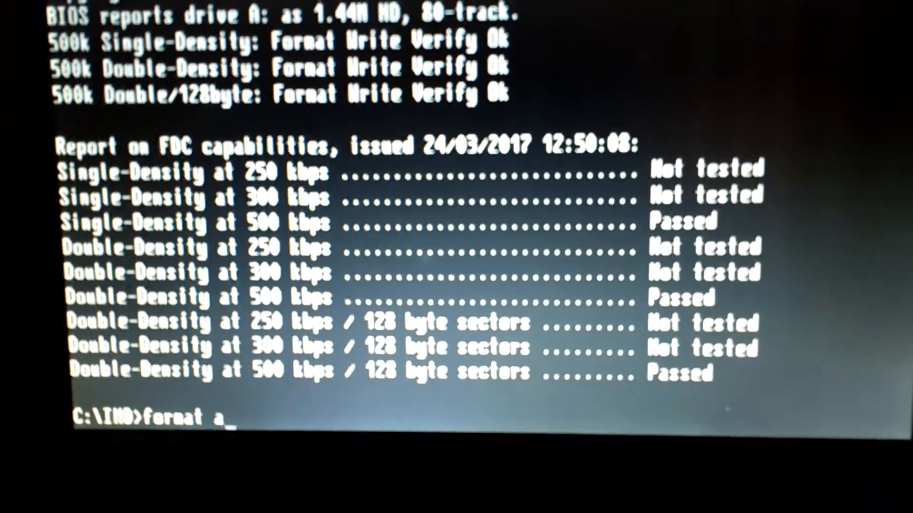
text(:)
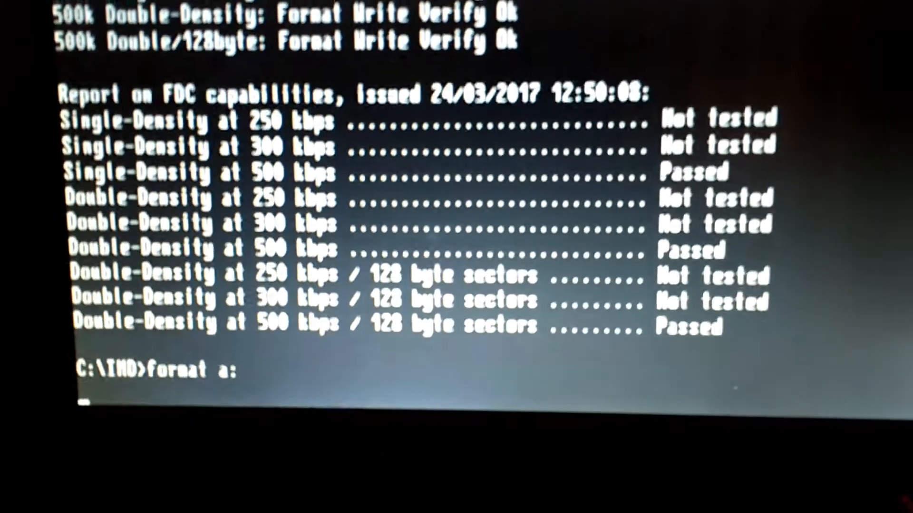